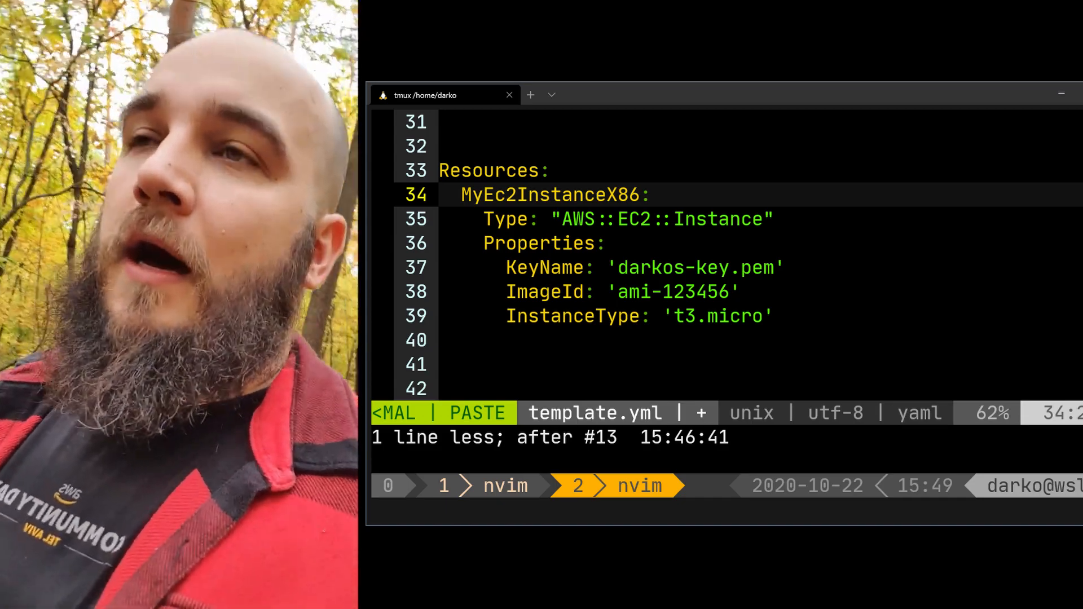
text(# < --- LOGICAL NAME)
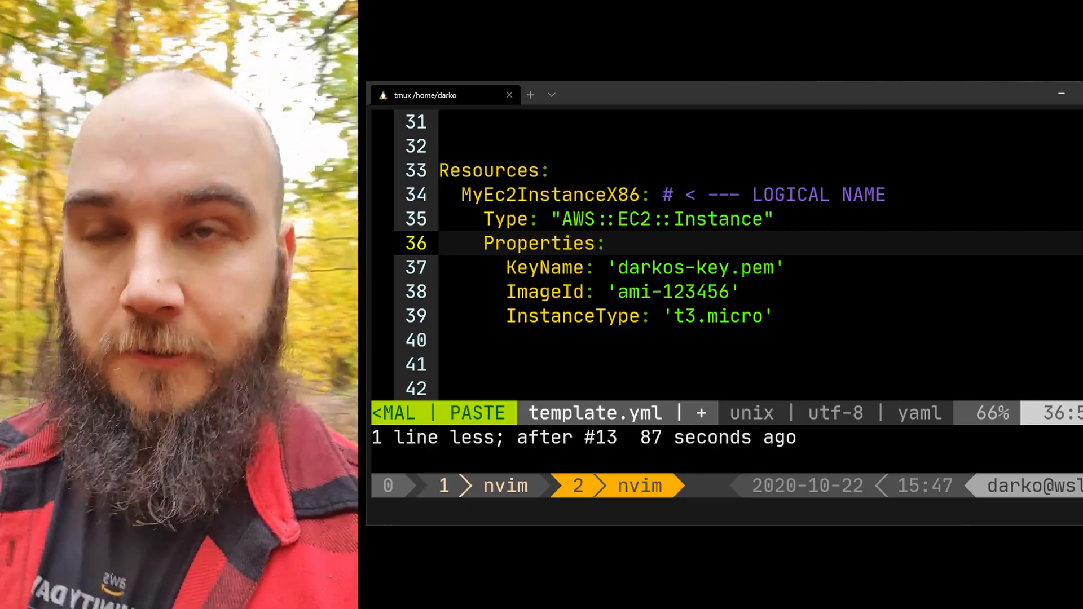
text(# < --- PROPERTIES)
click(760, 268)
text( # < --- KEYPAIR)
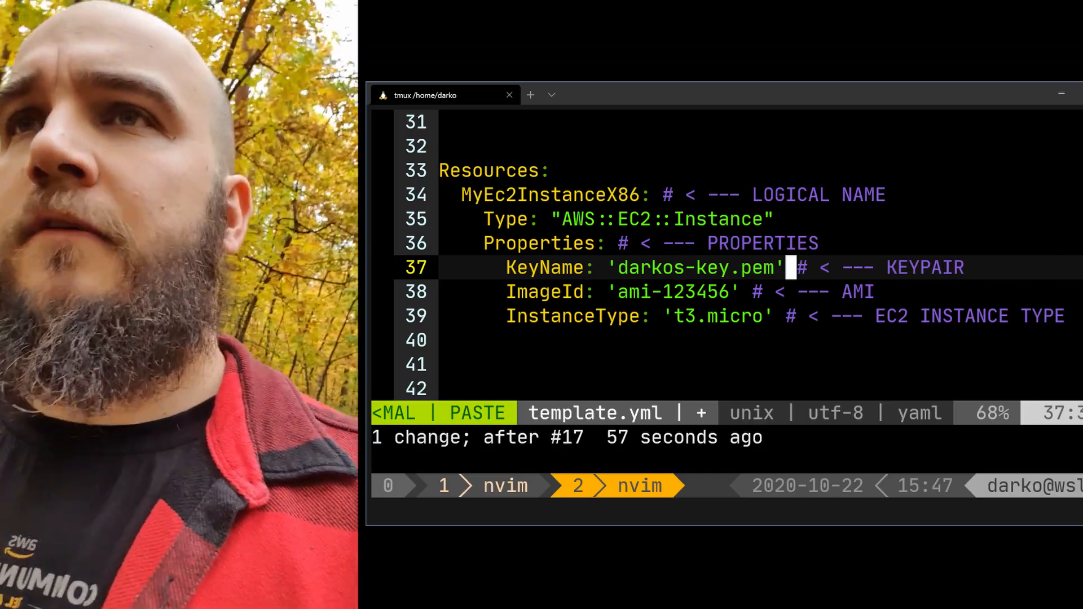
text(# MORE STUFF GOES HERE ...)
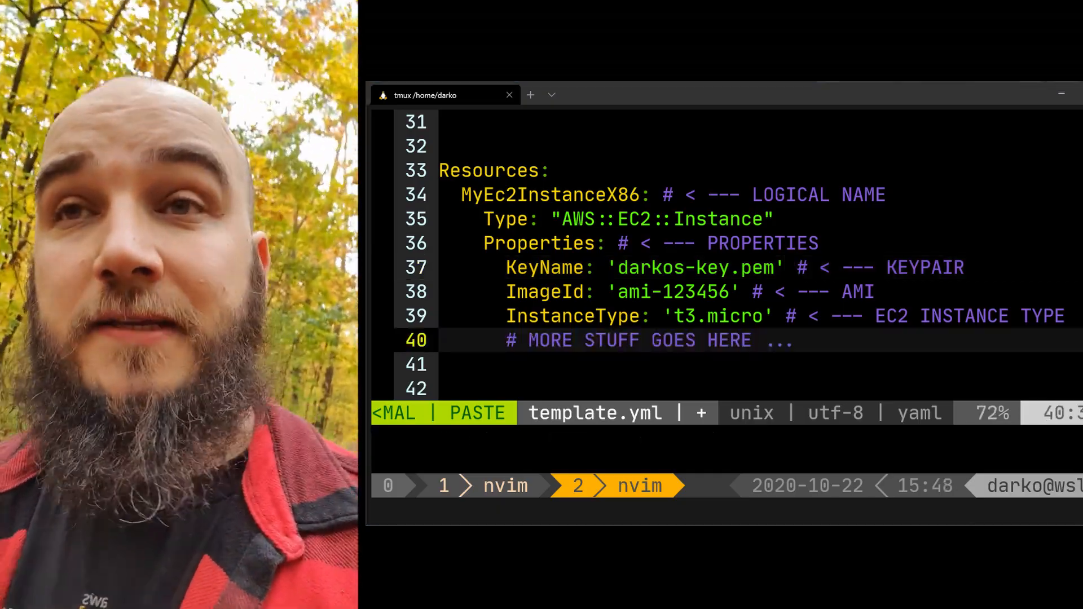